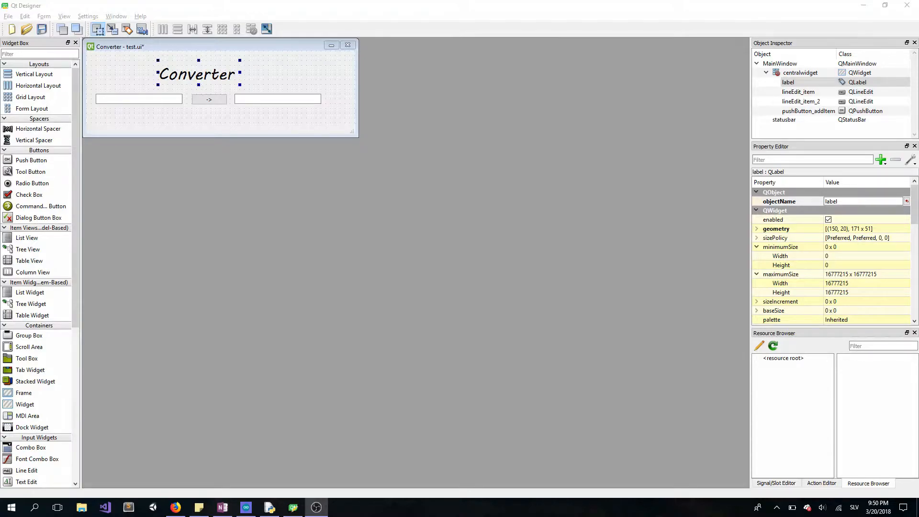
mouse_move(179, 214)
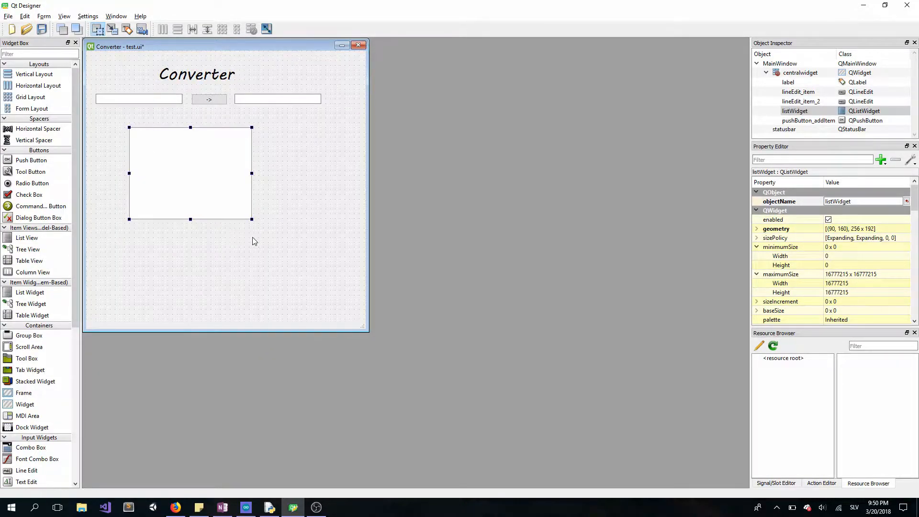
Size and place the new list widget below the input row on the Converter form
drag(252, 218, 302, 290)
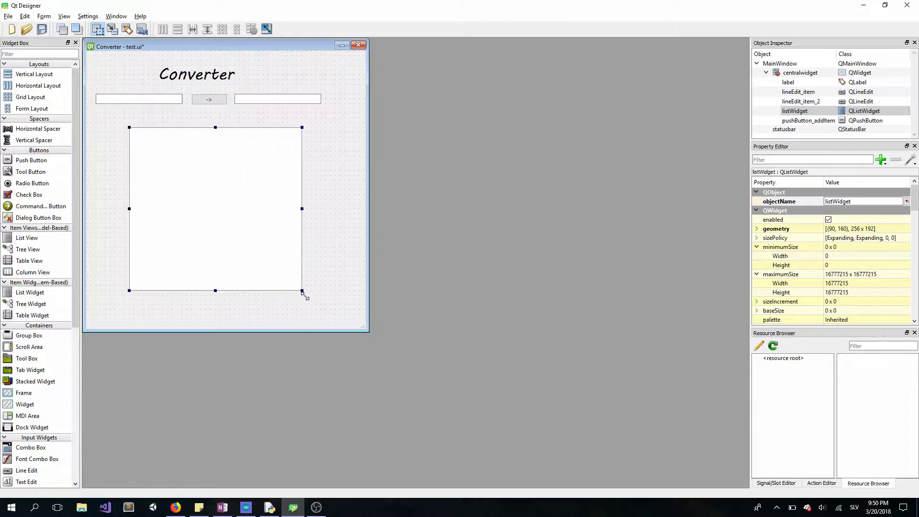
drag(301, 291, 281, 276)
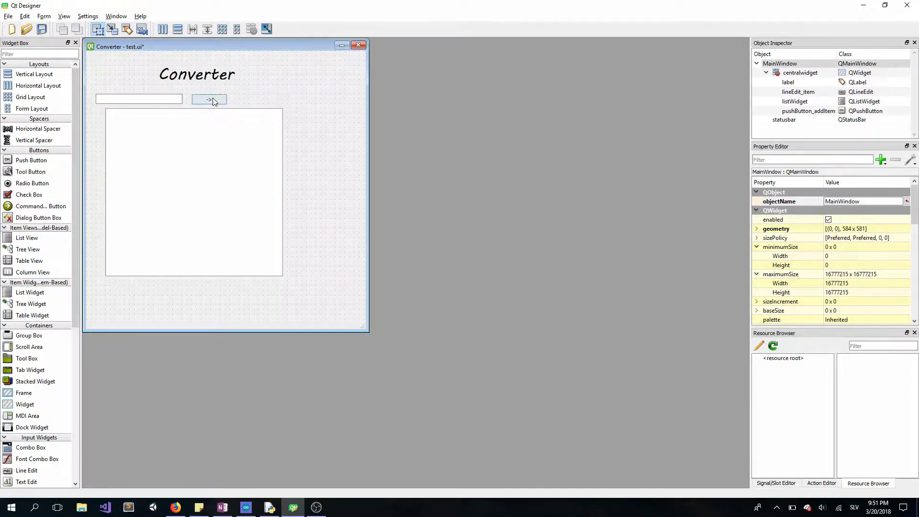
Move the arrow button right and widen the remaining lineEdit_item text field
drag(209, 99, 267, 95)
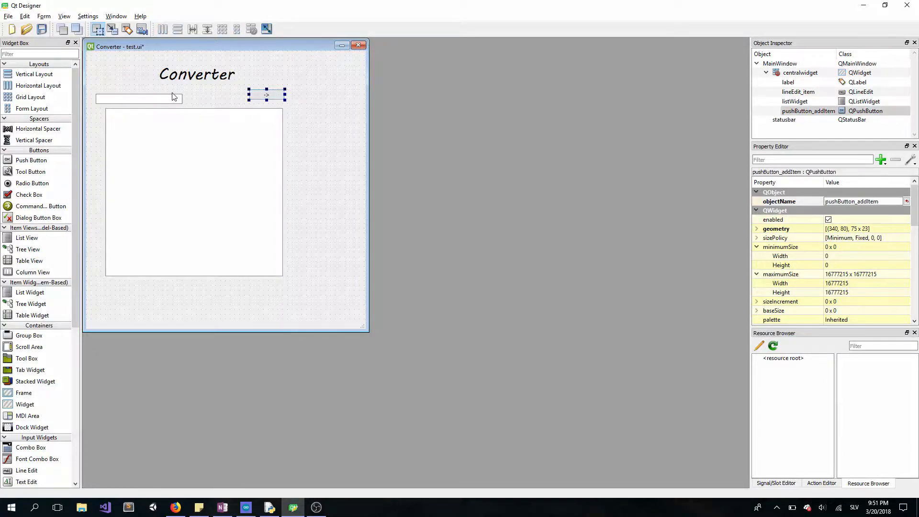
click(138, 98)
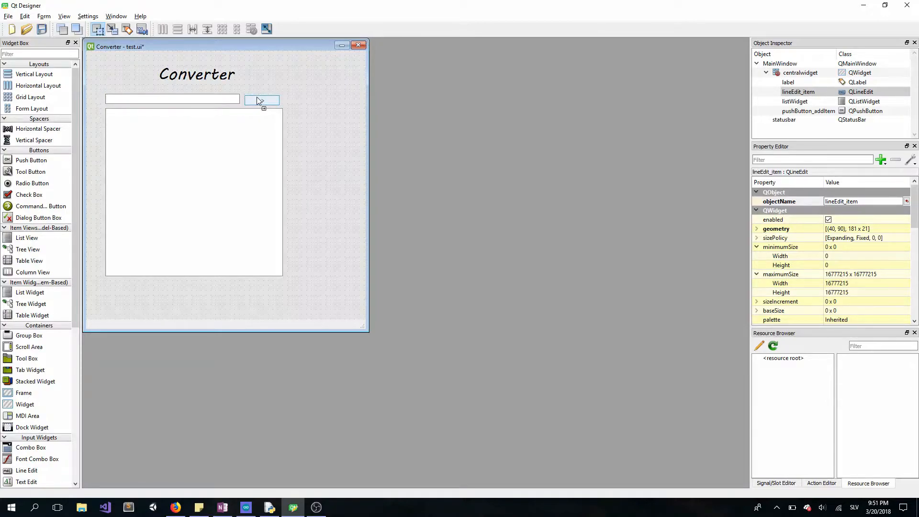
click(261, 99)
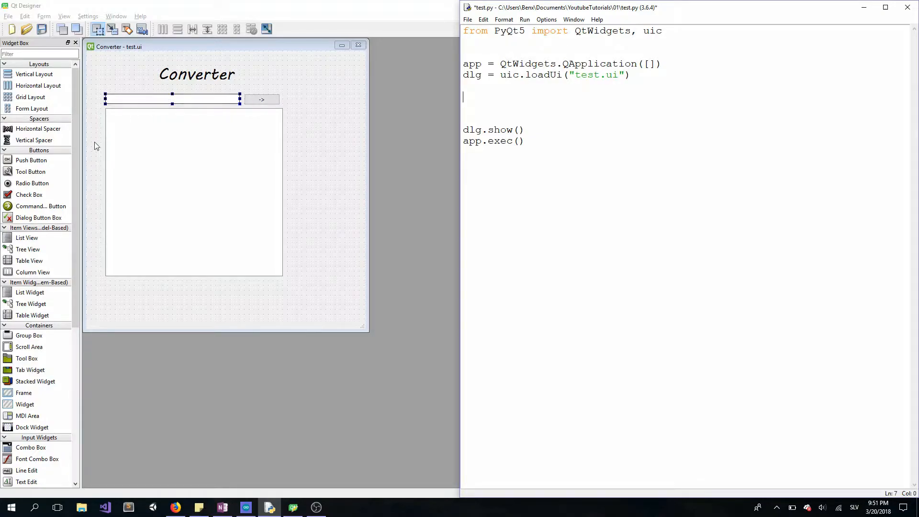
mouse_move(217, 189)
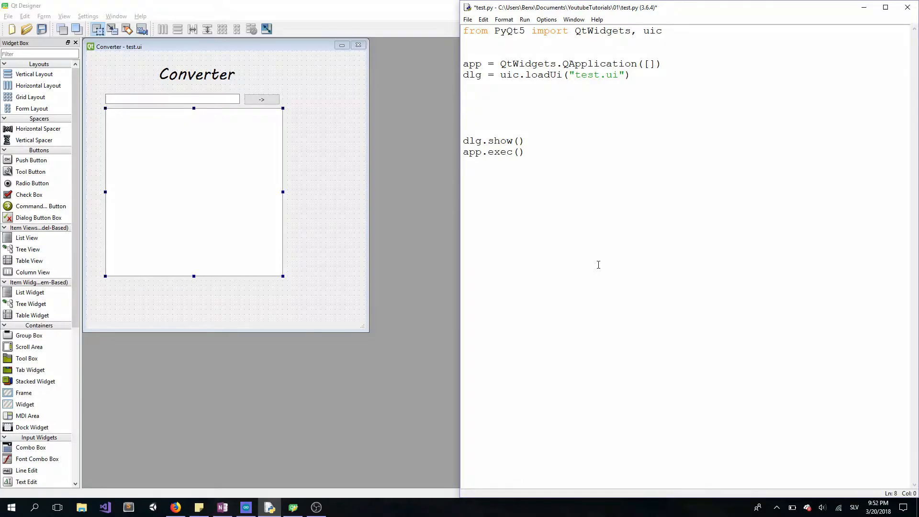
Add dlg.pushButton_addItem.clicked.connect(addItem) above dlg.show() in test.py
text(dlg.)
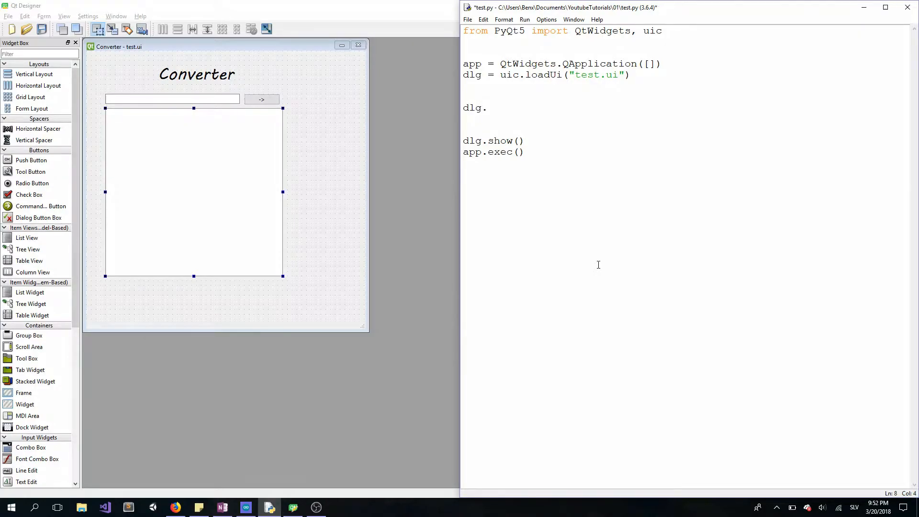
text(pushB)
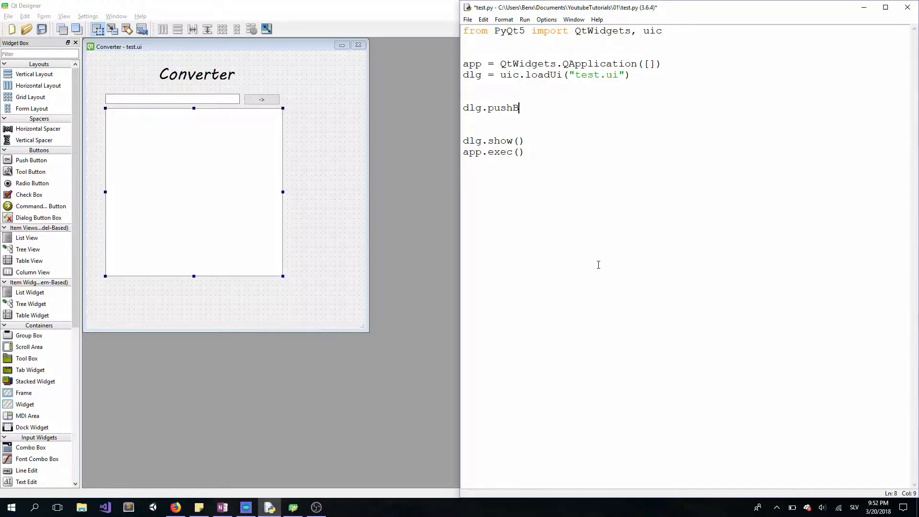
text(utton_)
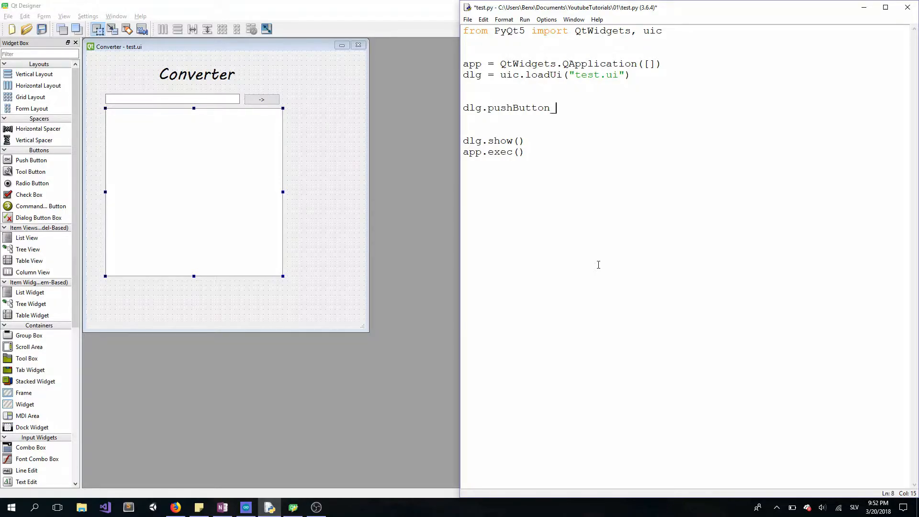
text(addItem)
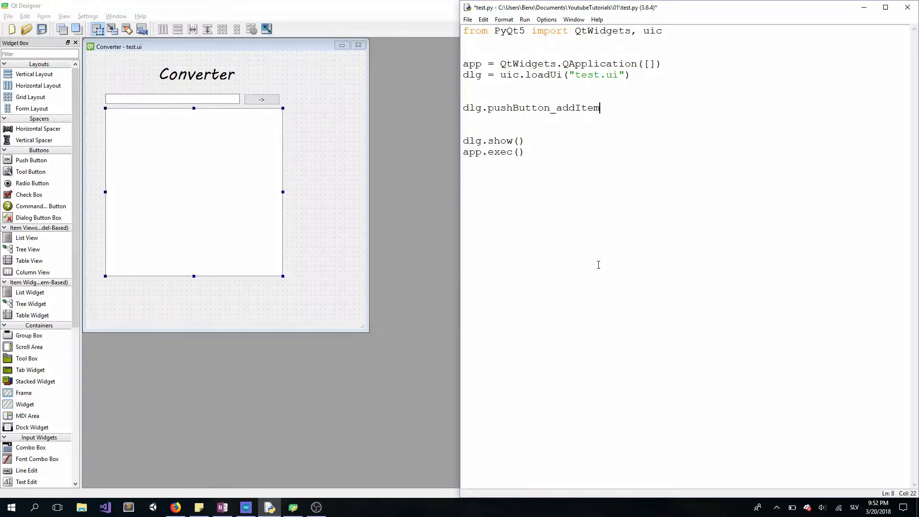
text(.clicked)
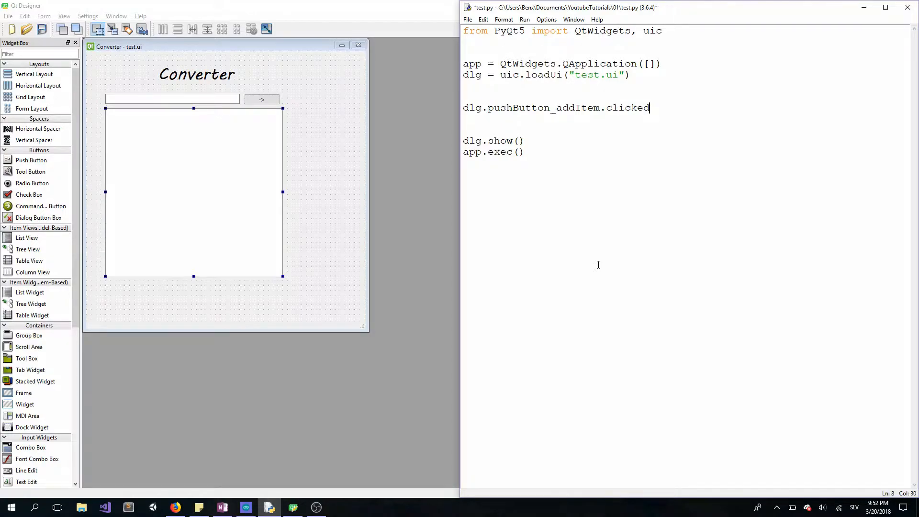
text(.connect())
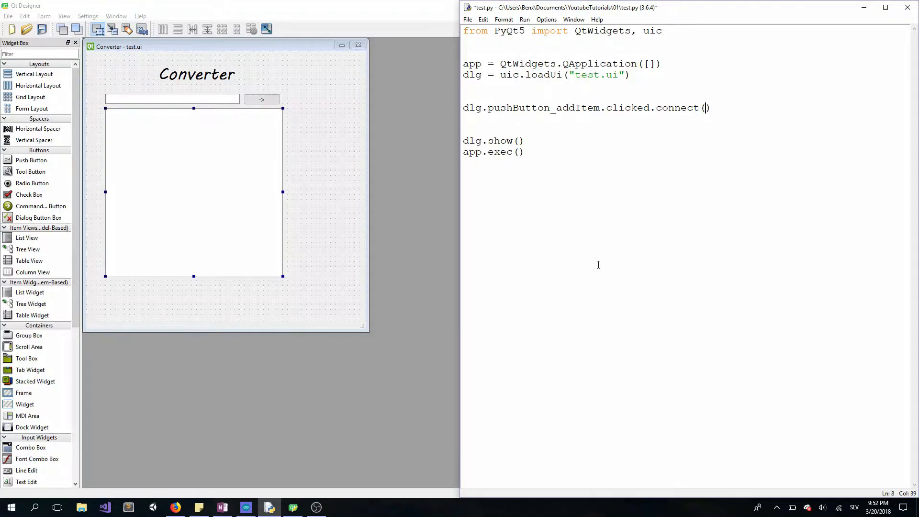
text(addItem)
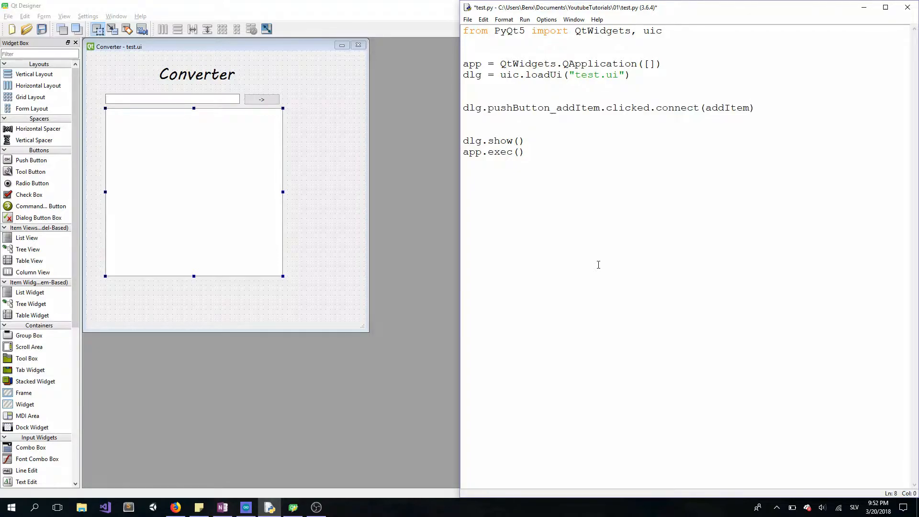
double_click(727, 108)
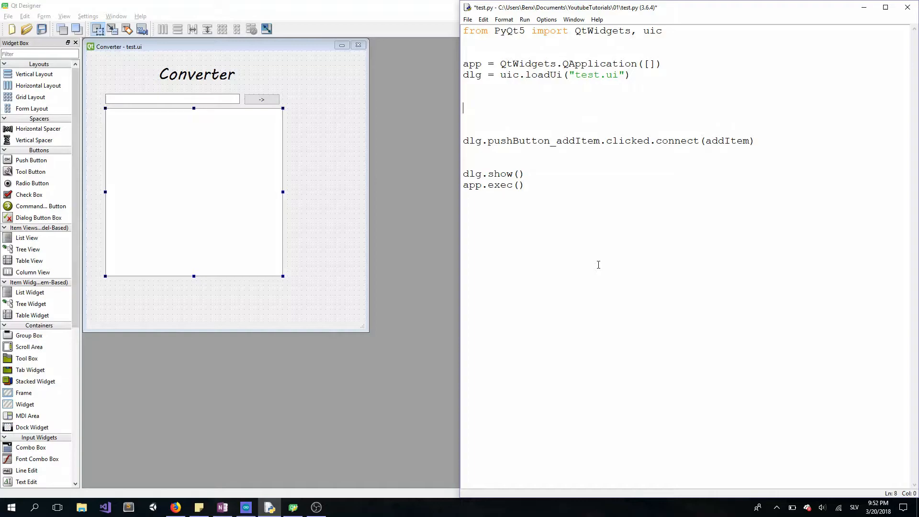
Define def addItem(): with a body calling dlg.listWidget.addItem()
text(def addItem())
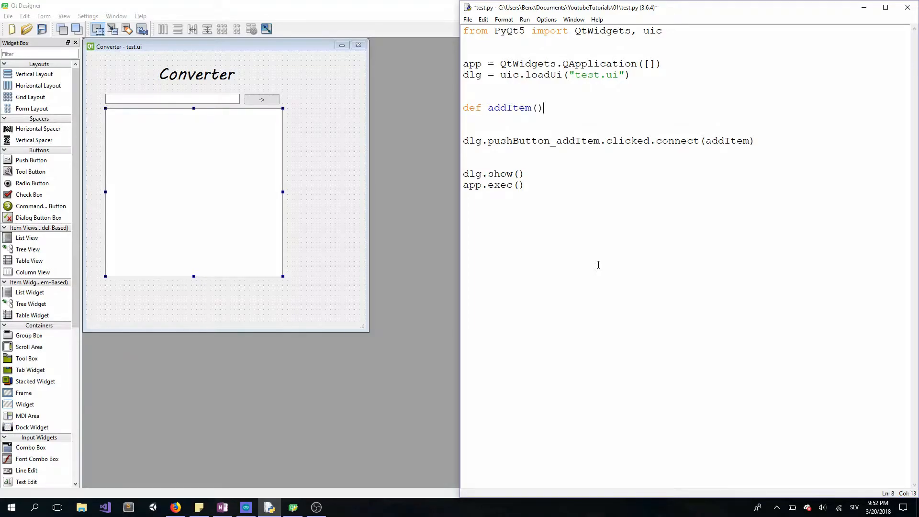
key(Return)
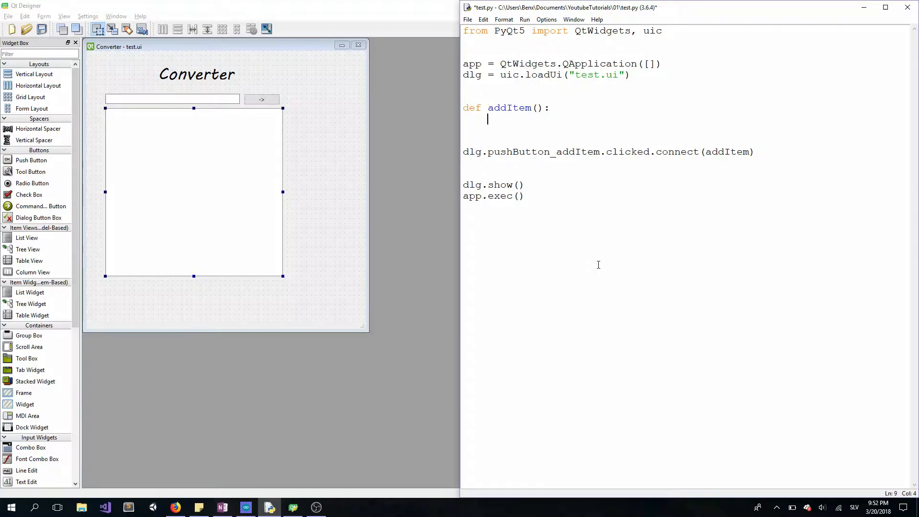
text(dlg.l)
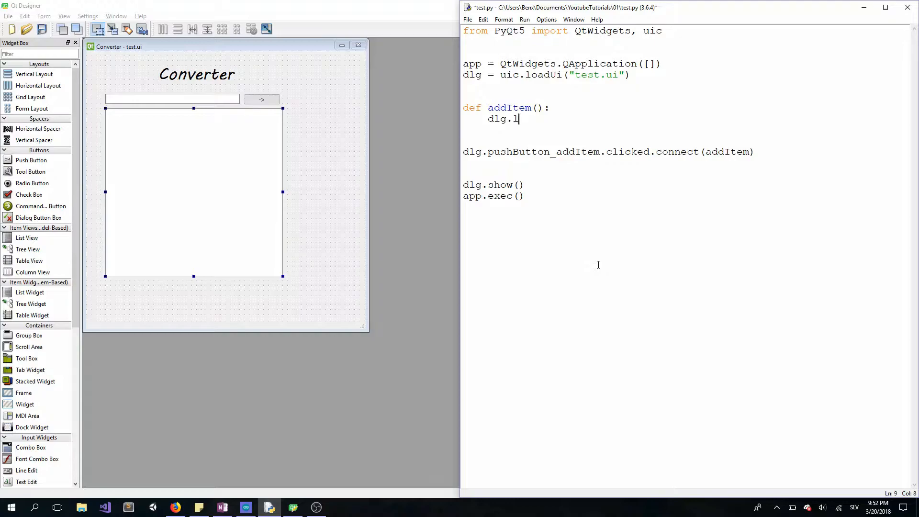
text(istWidget)
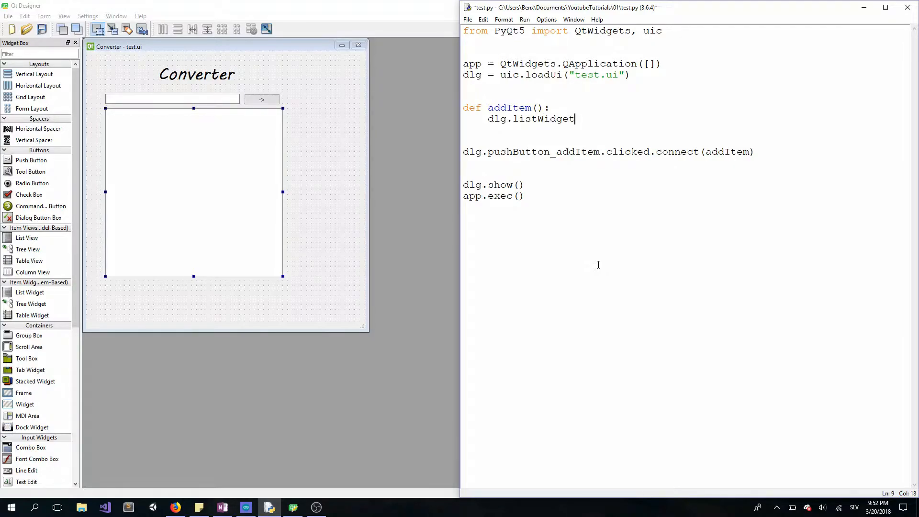
text(.add)
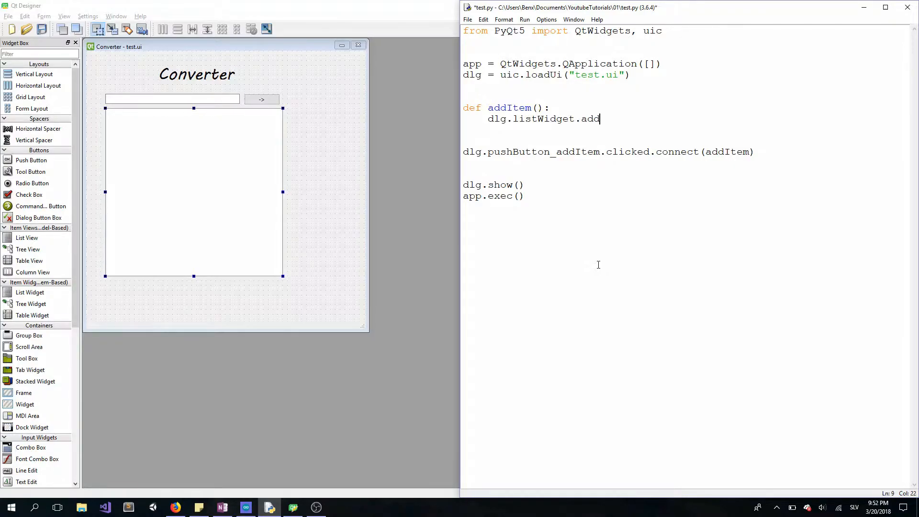
text(Item())
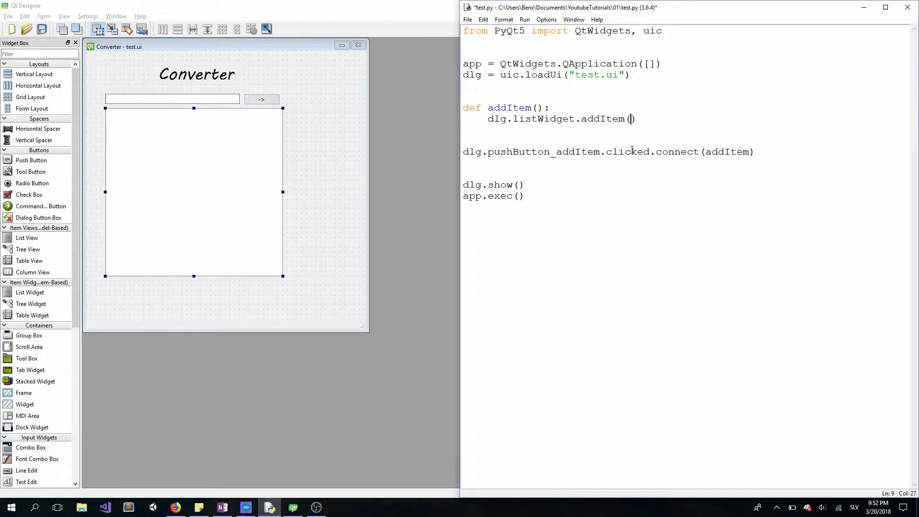
Pass dlg.lineEdit_item.text() as the item added to the list widget
text(dlg.)
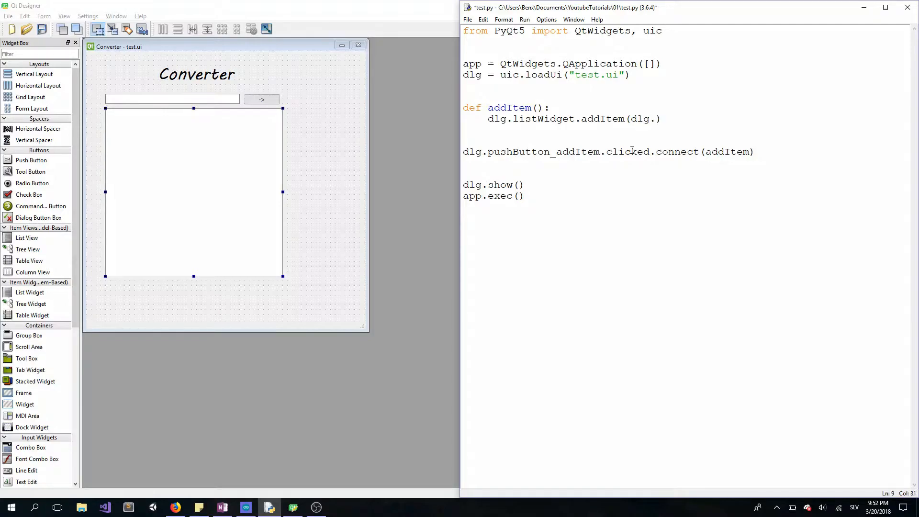
text(lineEdit)
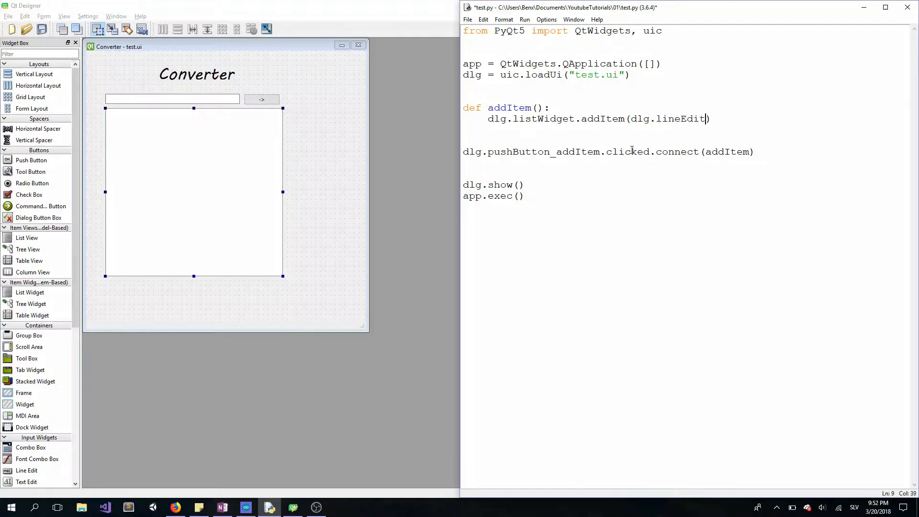
text(_item)
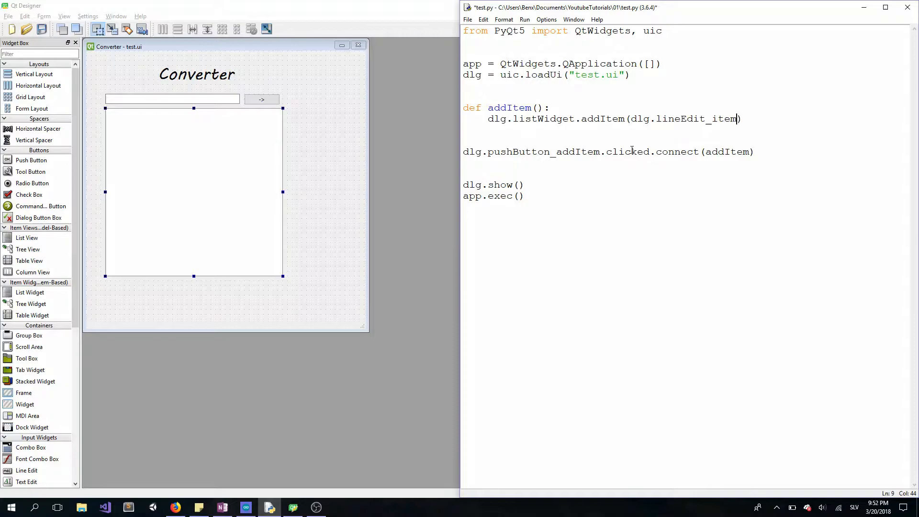
text(.text)
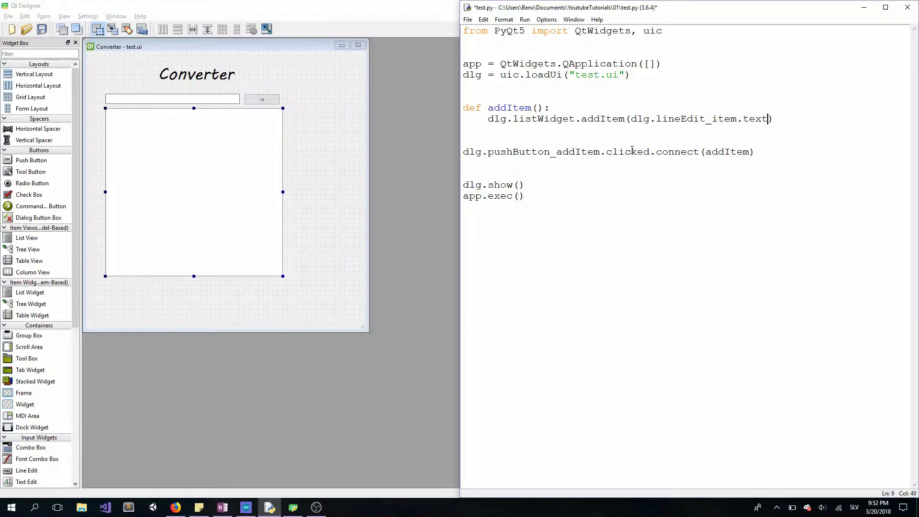
text(())
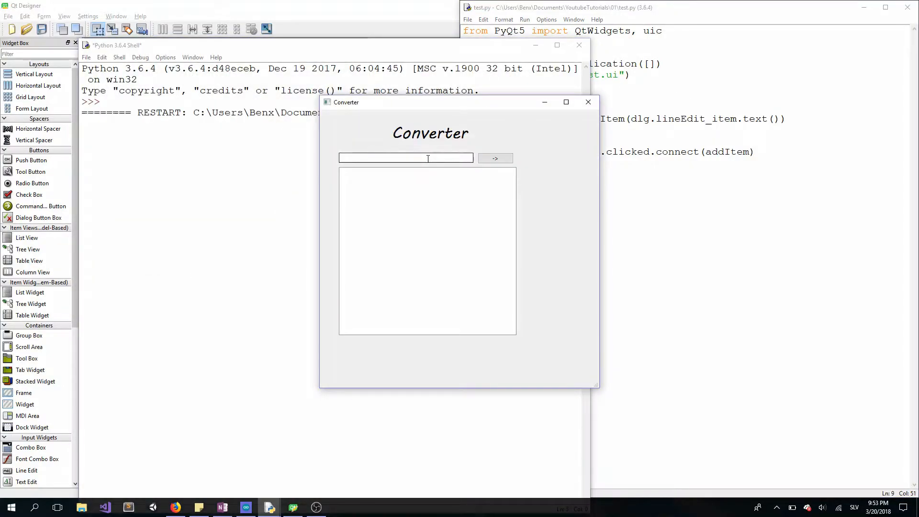
Enter Apple and Orange in the Converter window, adding each with the arrow button
text(Apple)
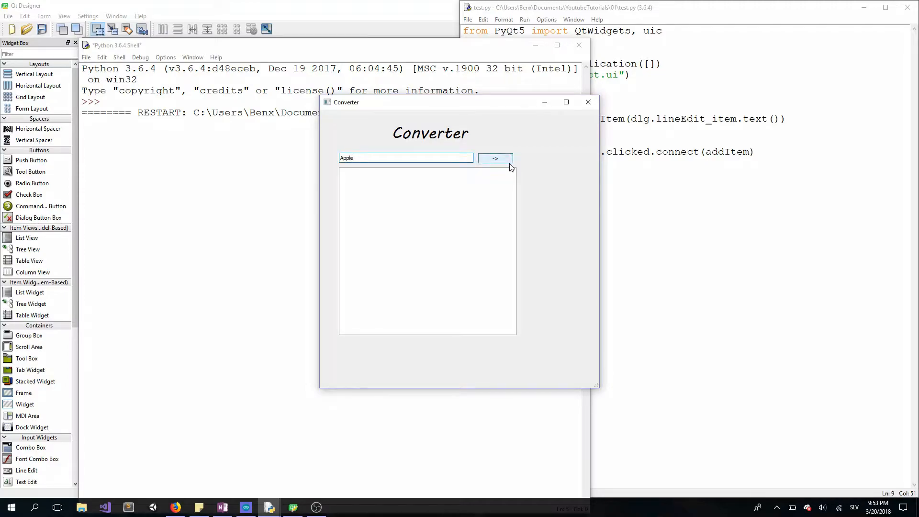
click(495, 158)
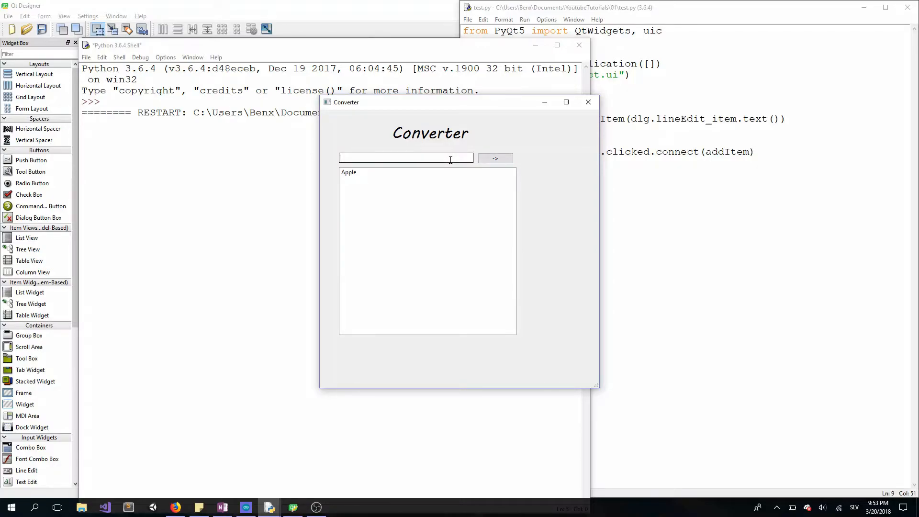
text(Orange)
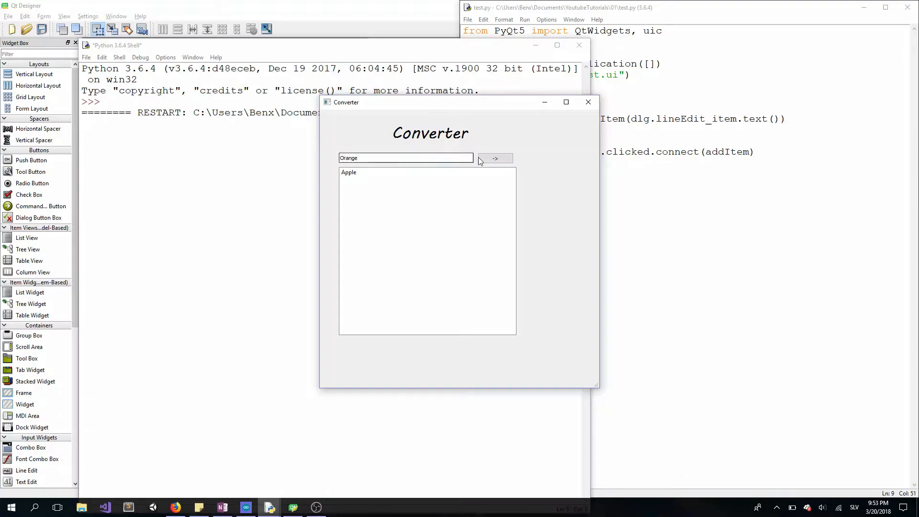
click(494, 158)
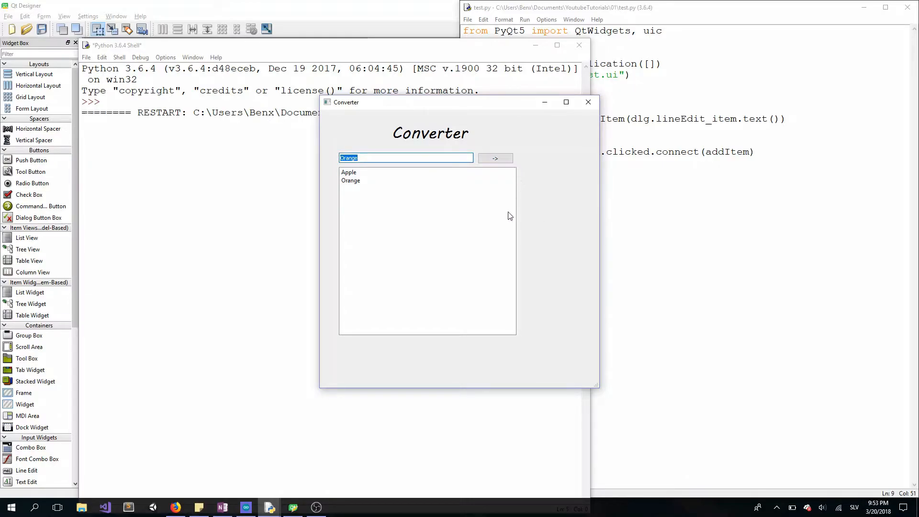
mouse_move(414, 170)
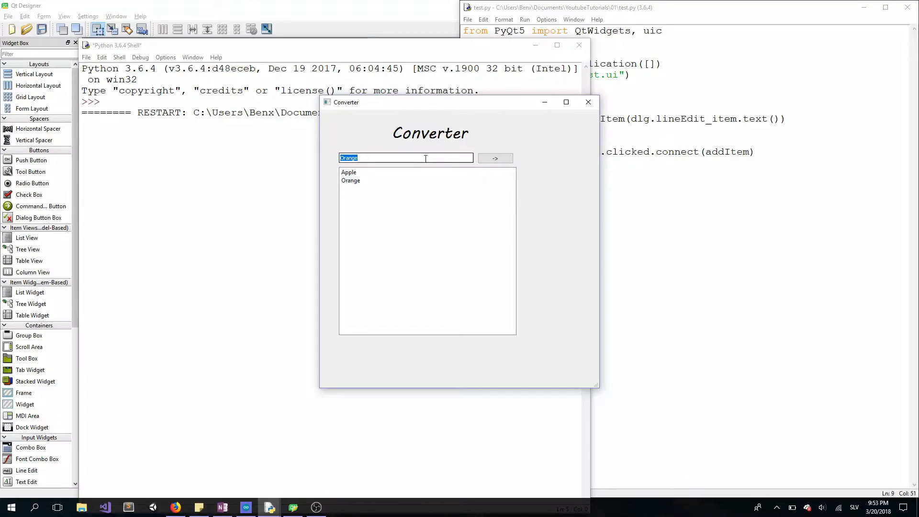
text(Or)
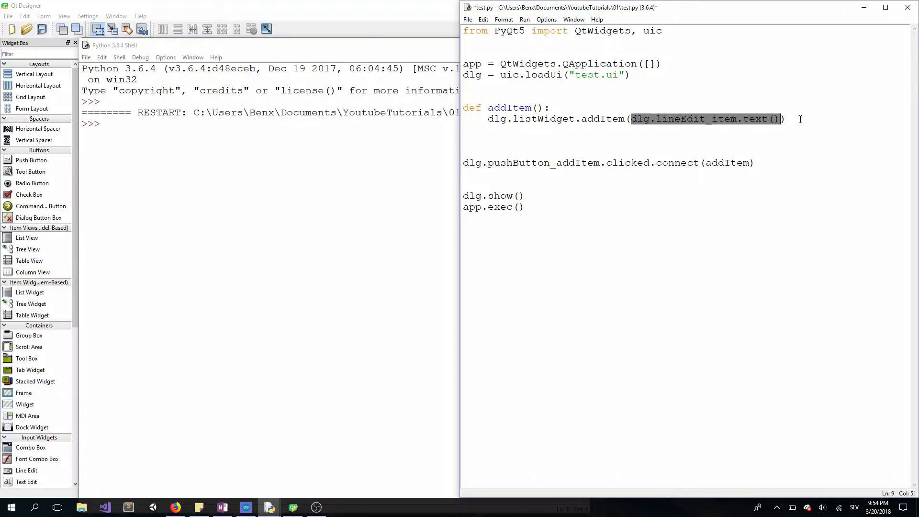
Have addItem clear lineEdit_item with setText("") after adding, and save test.py
text(dlg.lineEdit_item.text())
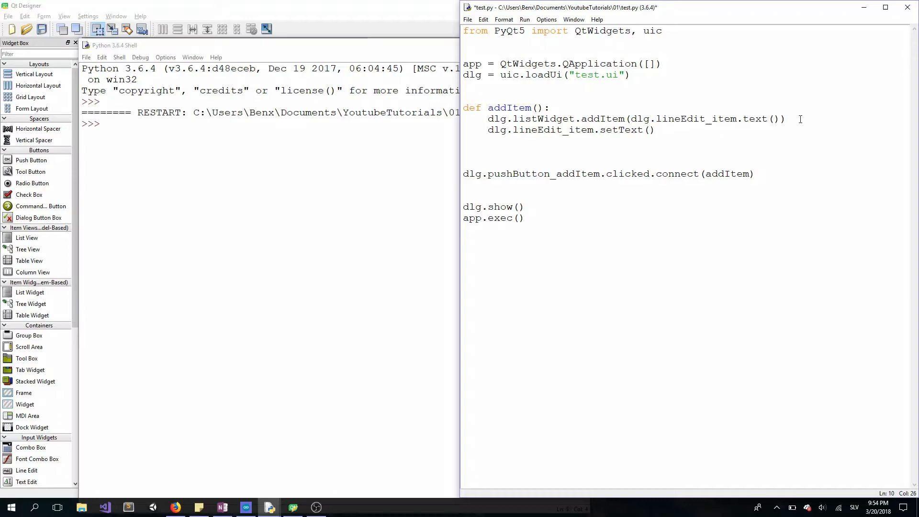
text("")
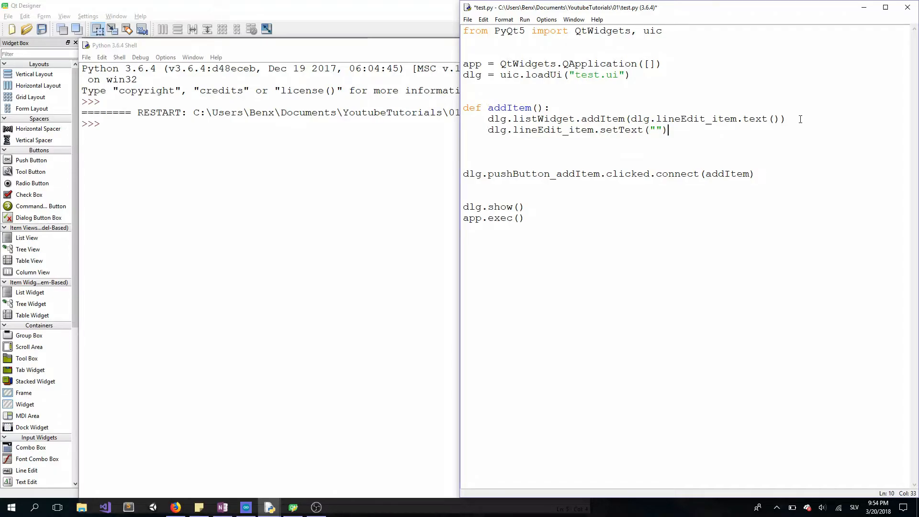
key(ctrl+s)
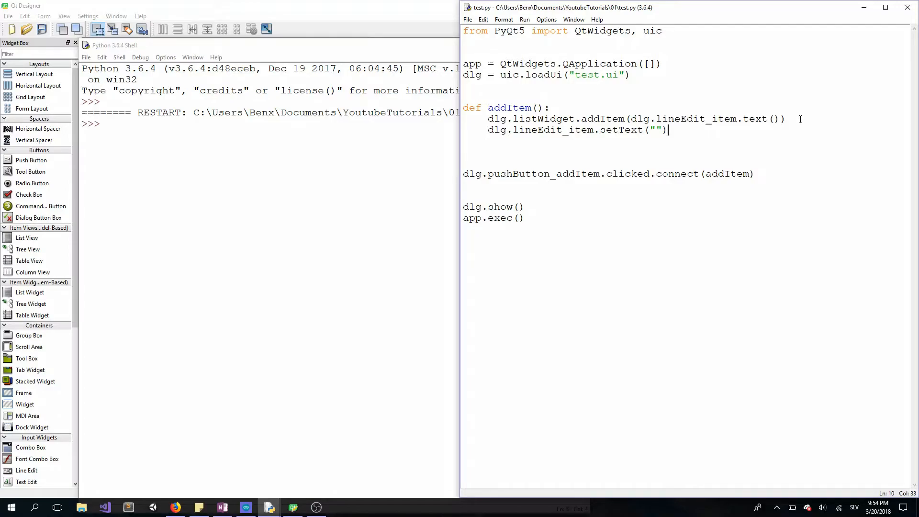
click(549, 107)
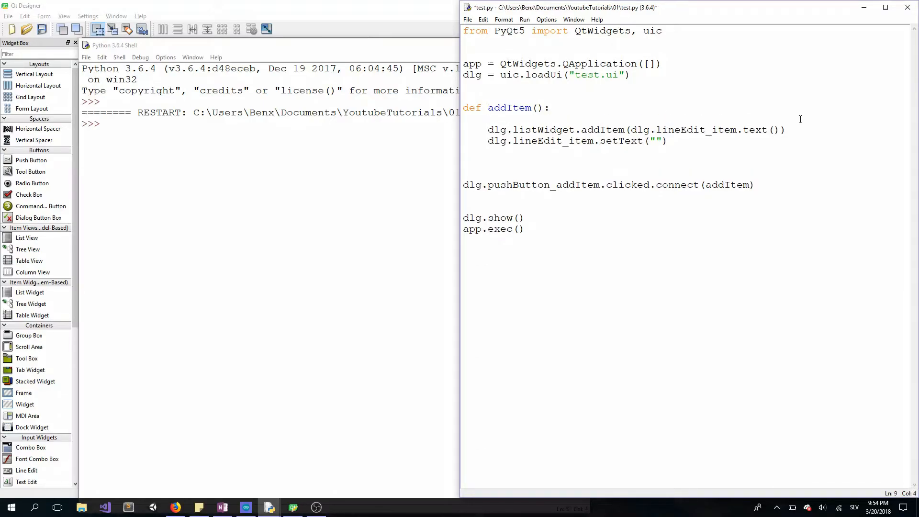
Wrap addItem's body in if not dlg.lineEdit_item.text()=="": so empty text is skipped
text(if)
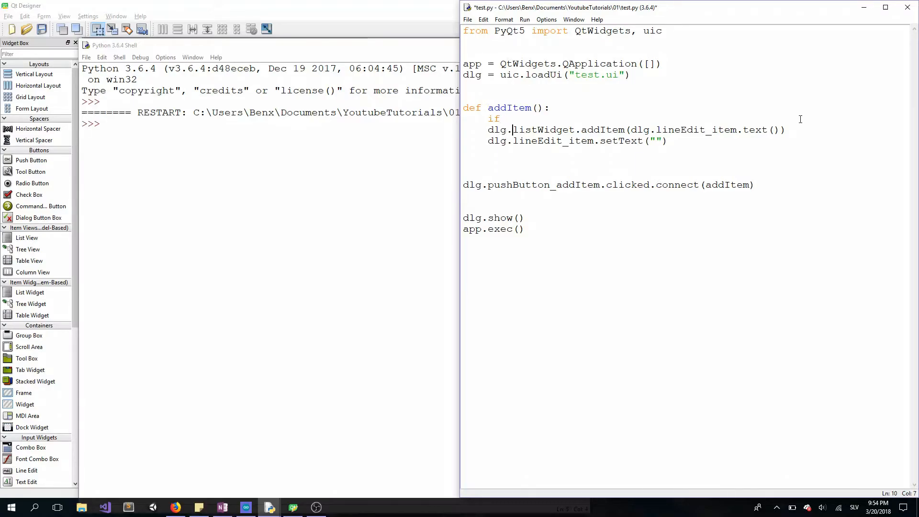
double_click(642, 129)
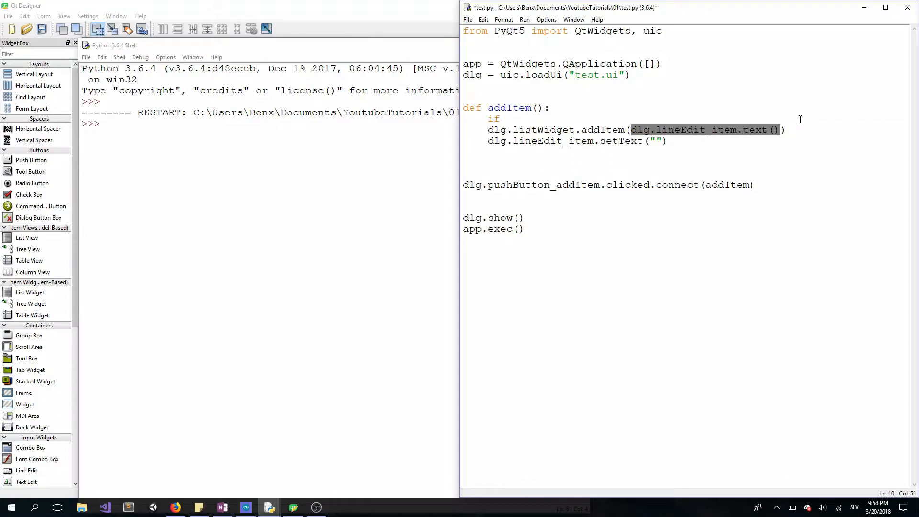
text(dlg.lineEdit_item.text())
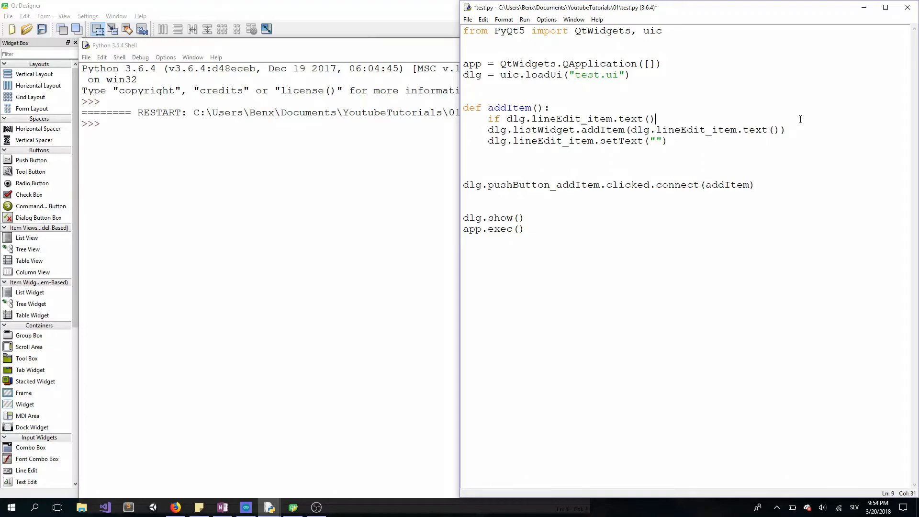
text(="")
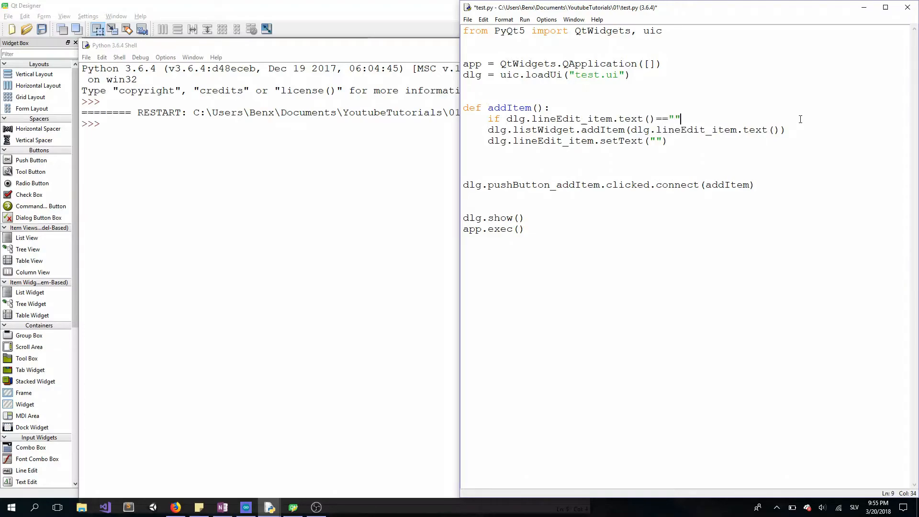
text(:)
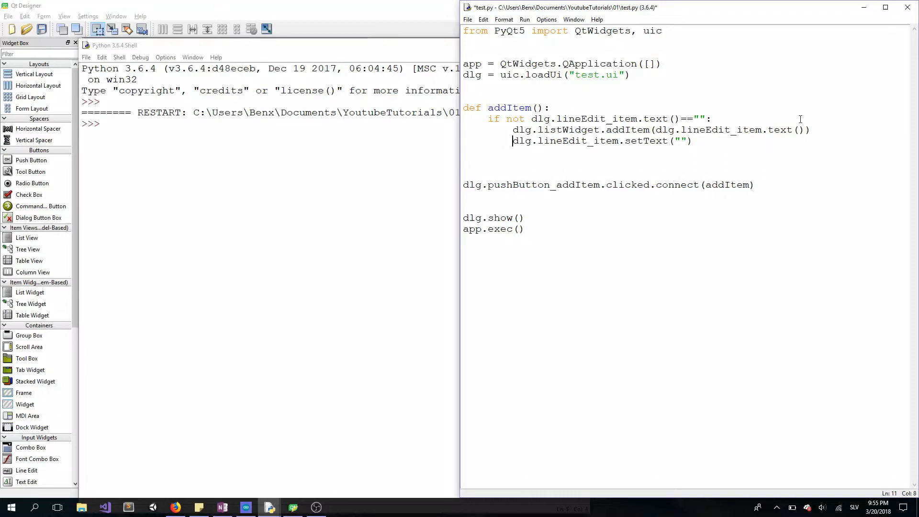
Save test.py and run it to launch the Converter window
key(ctrl+s)
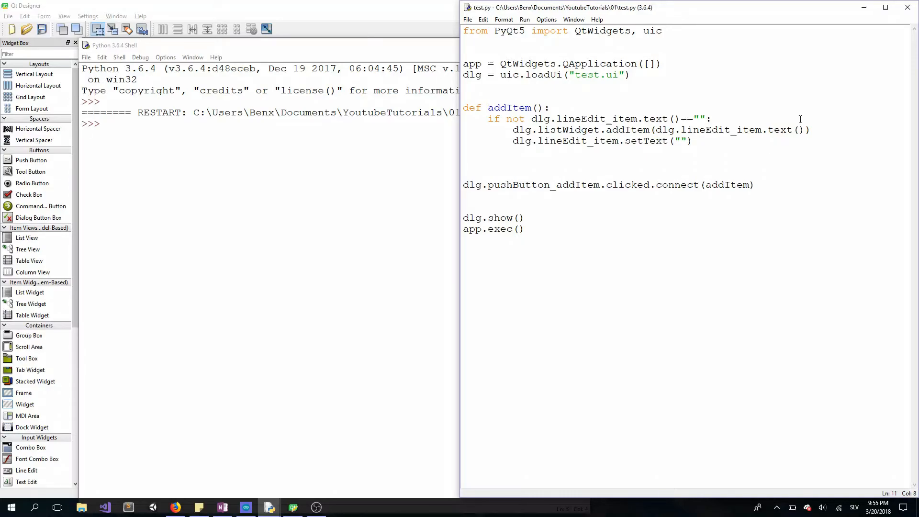
key(F5)
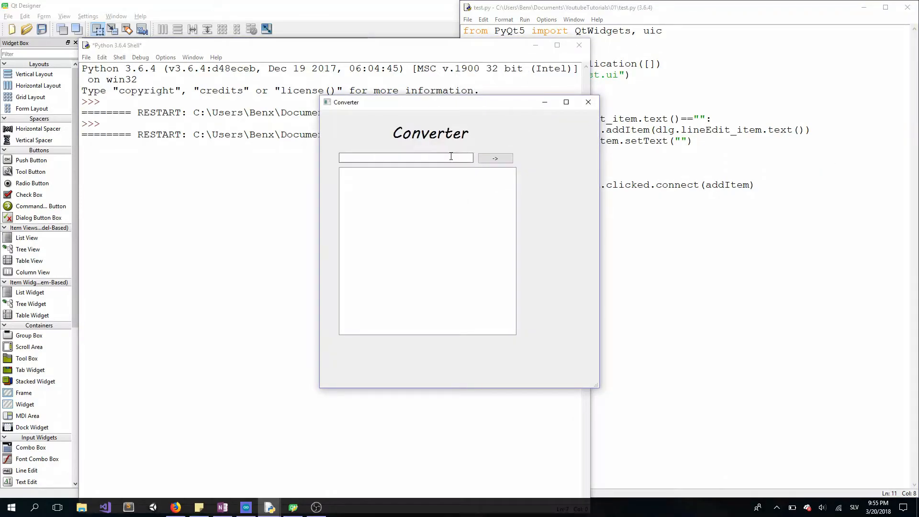
Add Apple and Milk to the Converter list with the arrow button
click(406, 158)
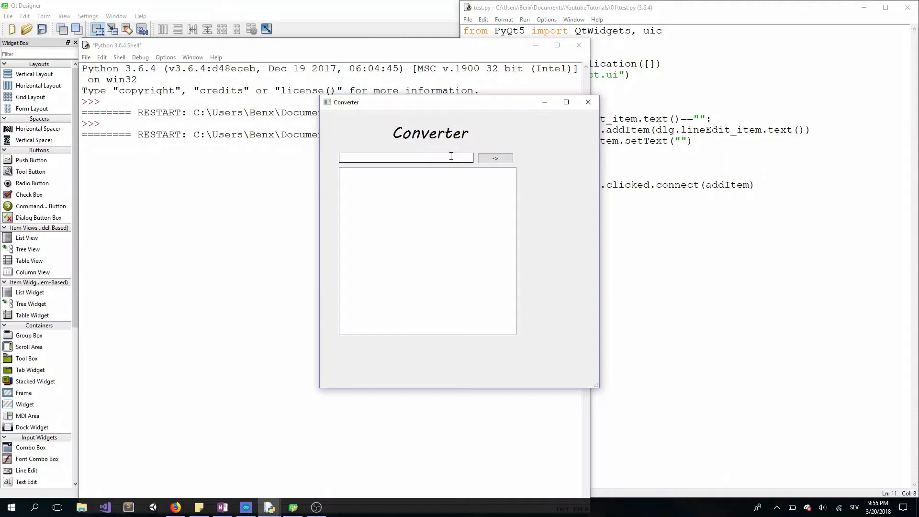
text(Ap)
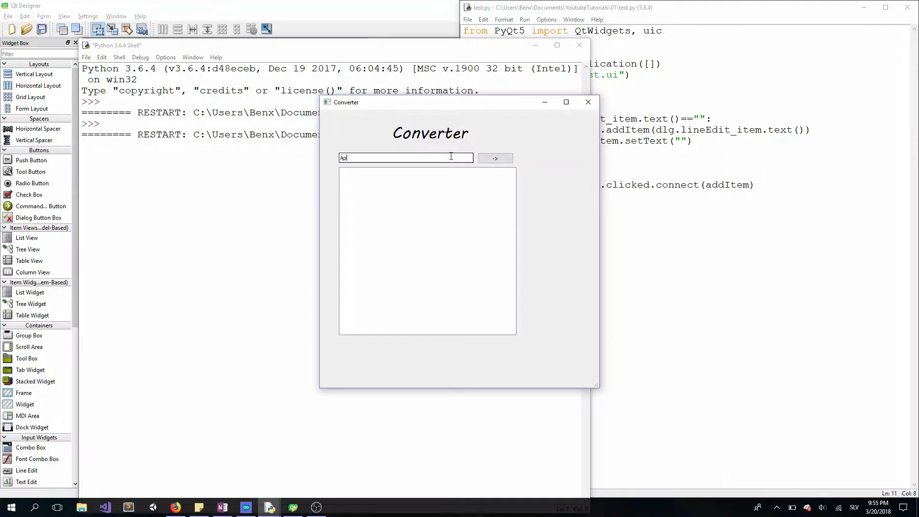
text(ple)
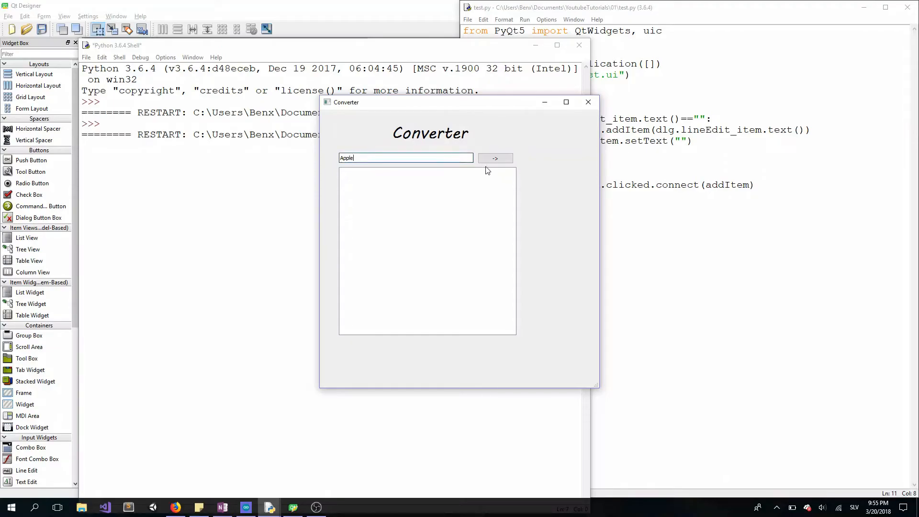
click(495, 158)
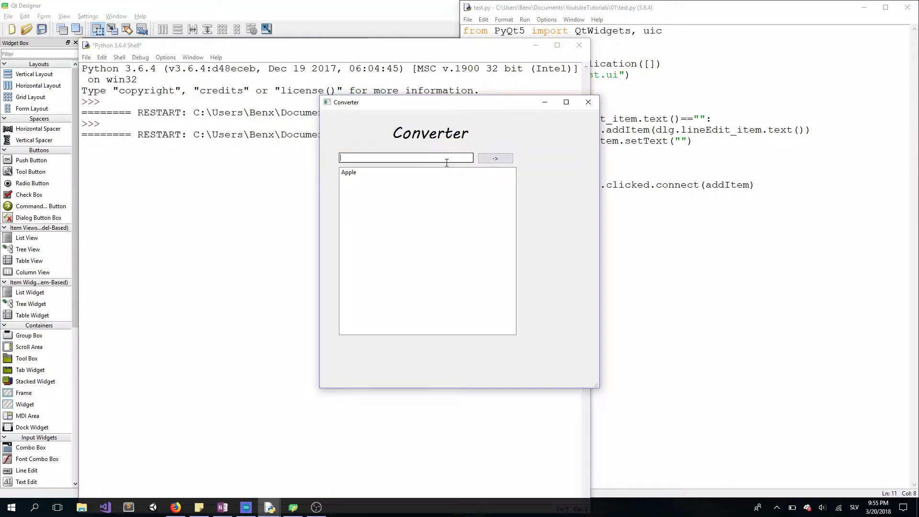
text(Milk)
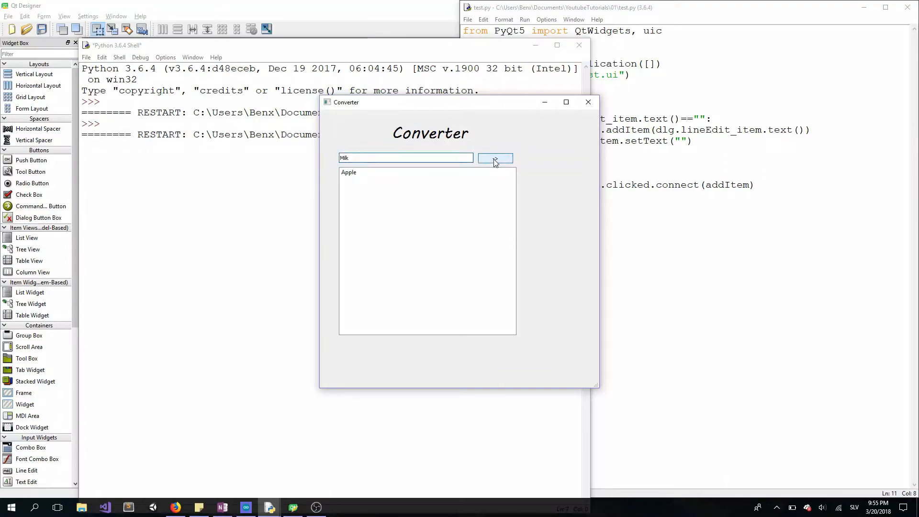
click(495, 158)
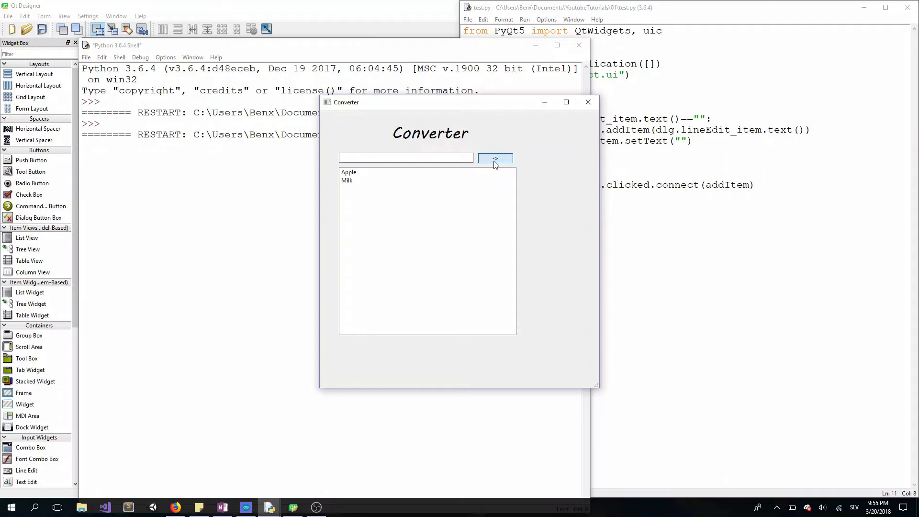
mouse_move(405, 158)
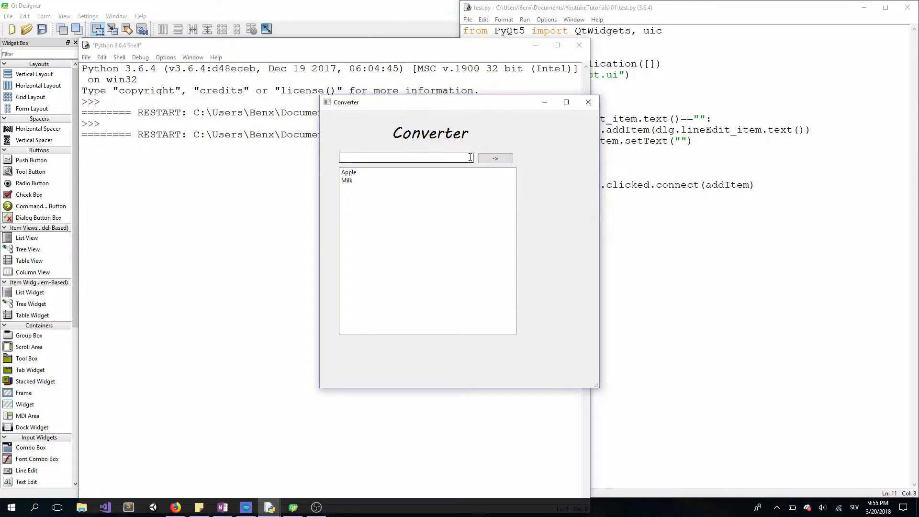
Try the arrow button with an empty entry box to confirm nothing is added
click(404, 158)
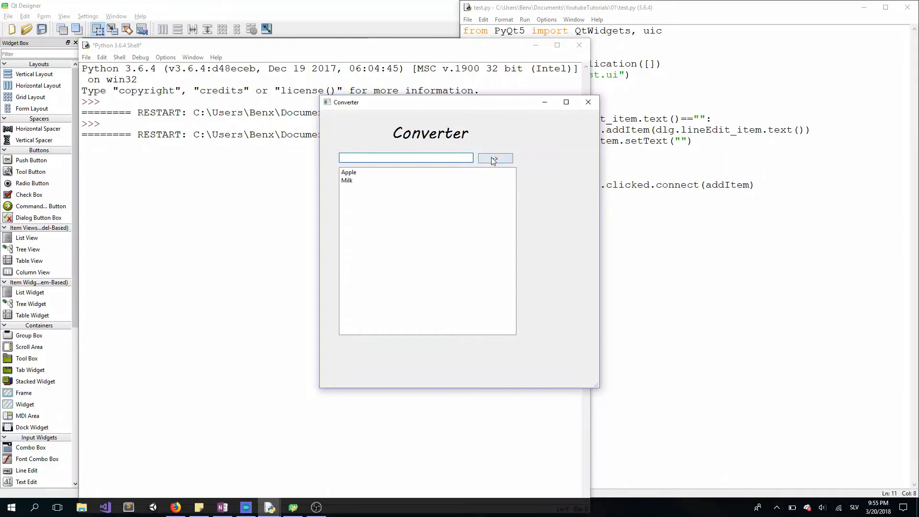
click(495, 158)
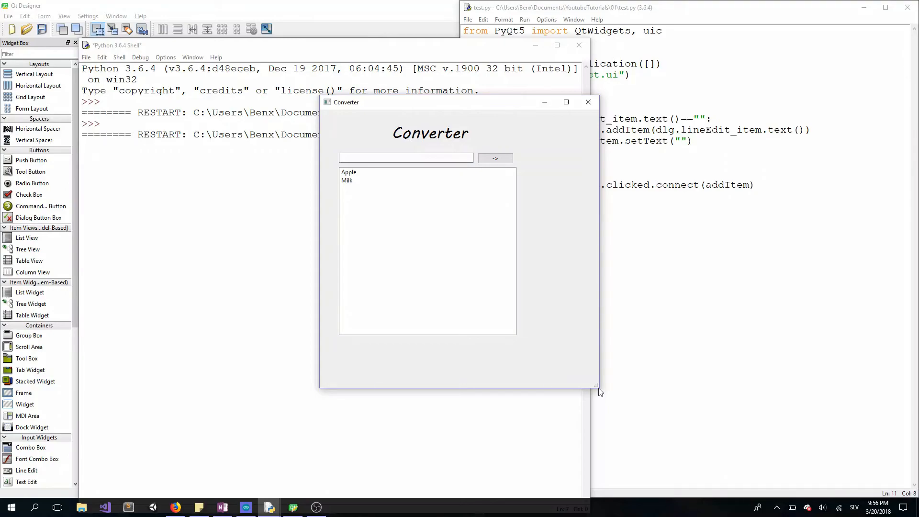
mouse_move(534, 340)
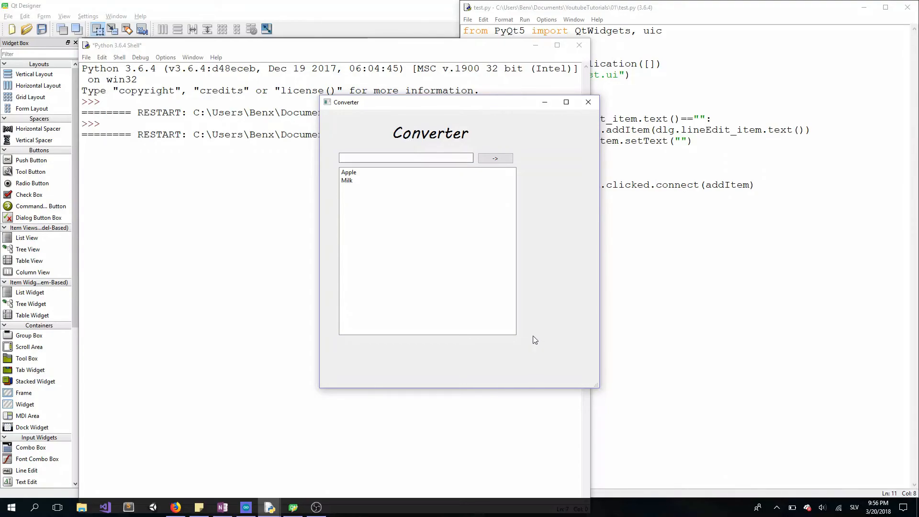
Click around the Converter window and select the Milk entry in the list
click(349, 172)
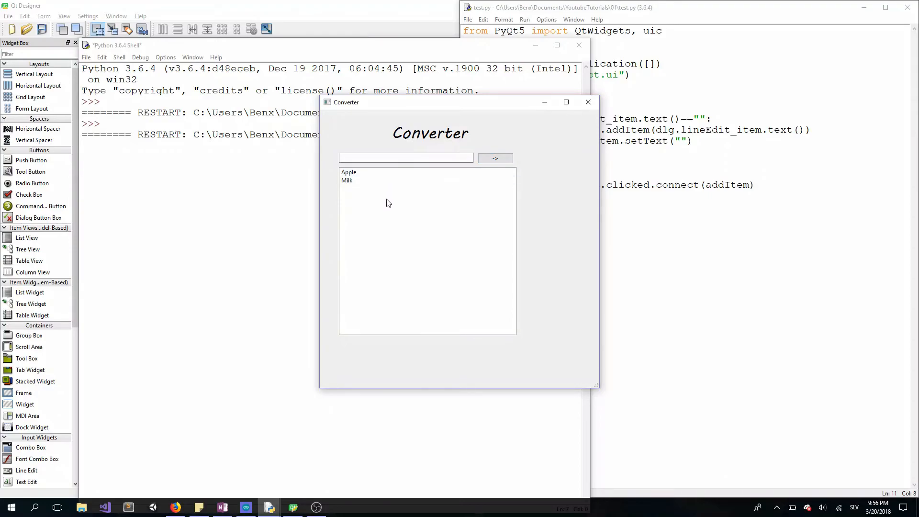
click(405, 158)
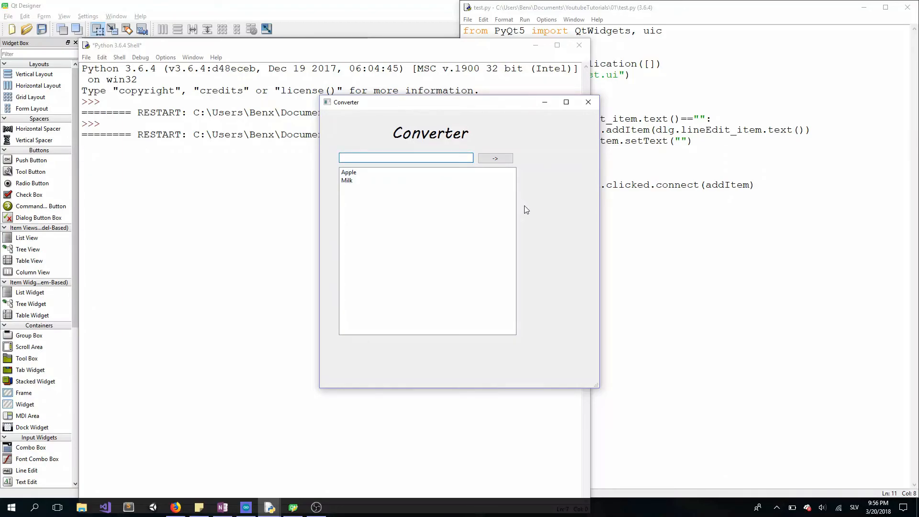
click(405, 158)
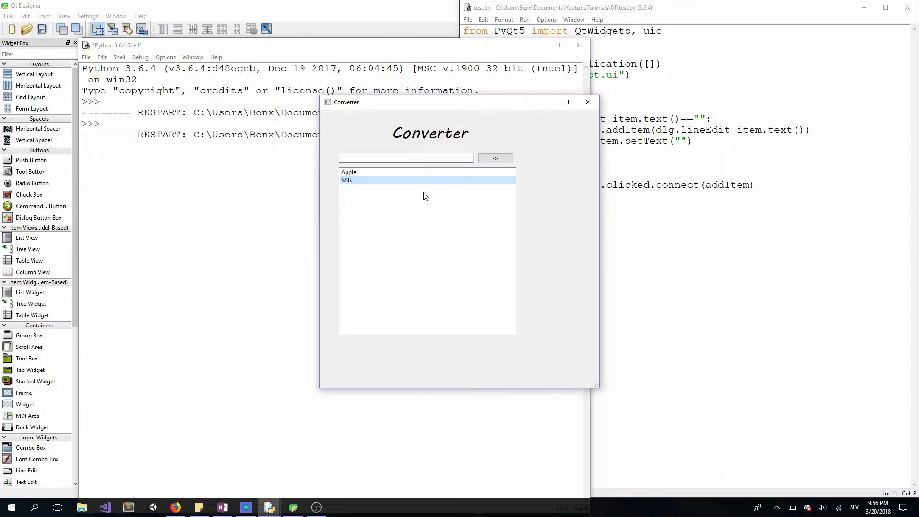
mouse_move(404, 219)
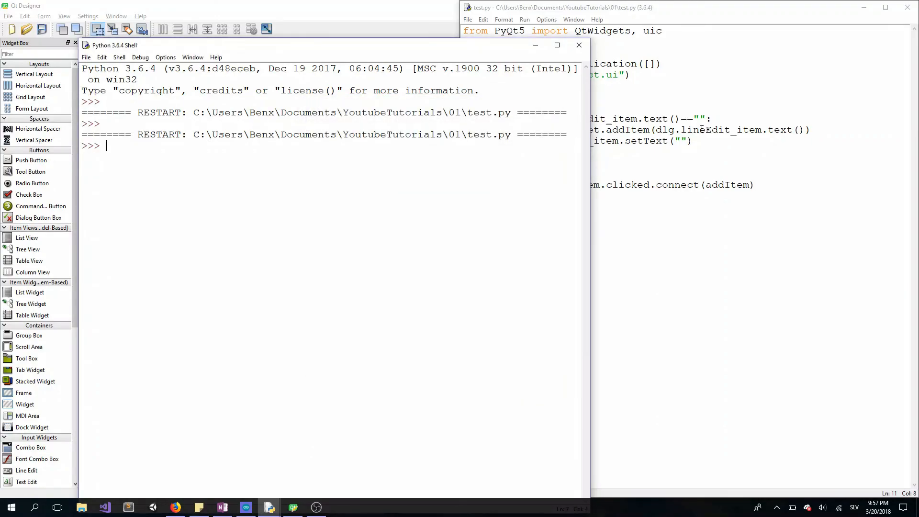
Rerun test.py with F5 to relaunch a fresh Converter window
key(f5)
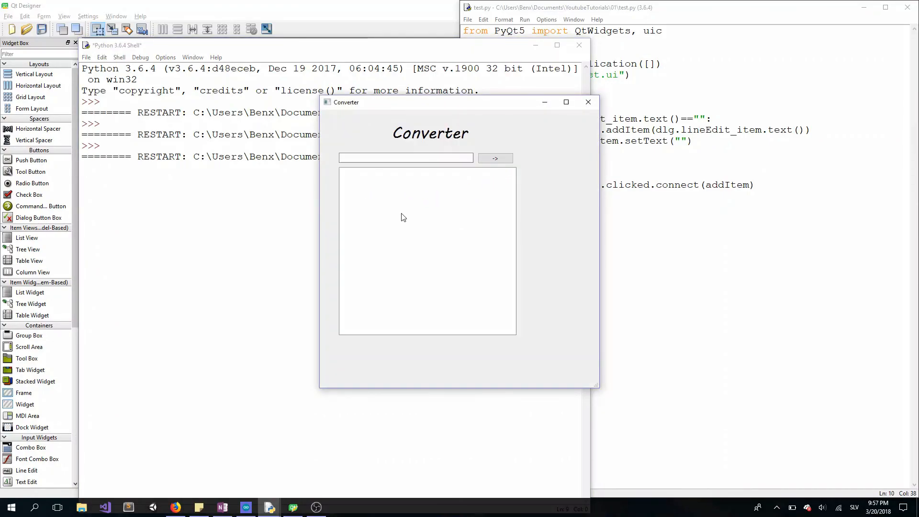
mouse_move(425, 206)
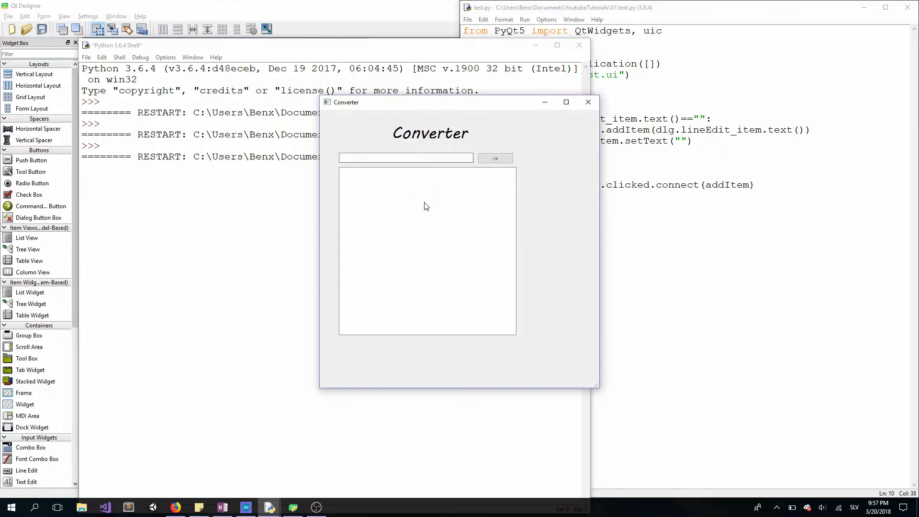